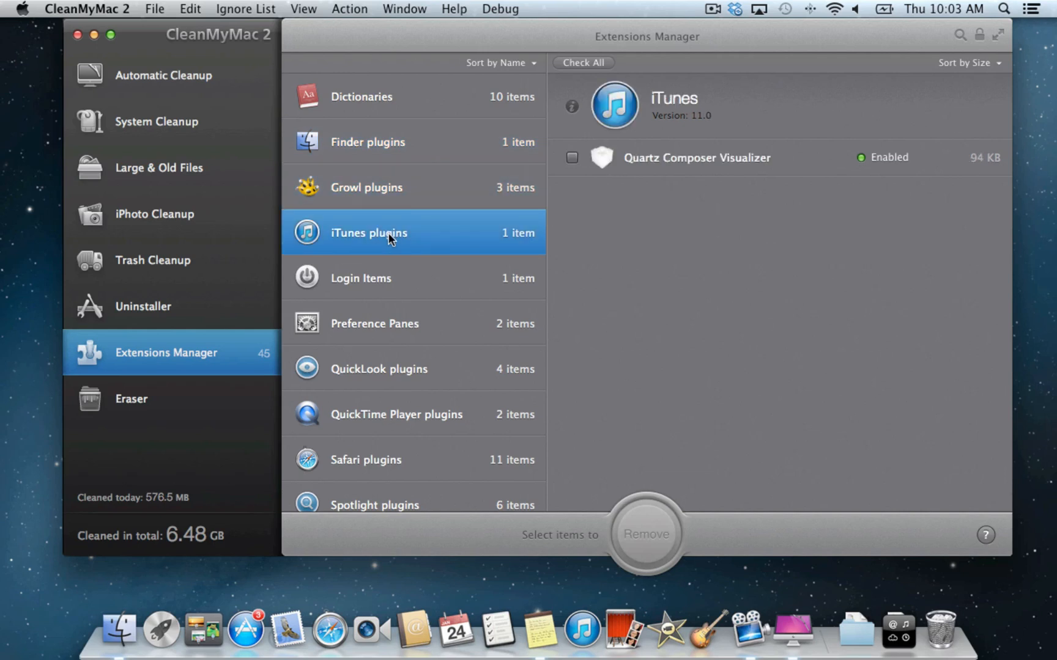
# - Browse Login Items and Widgets, then show the Preference Panes category listing Growl and Flash Player
pyautogui.click(362, 250)
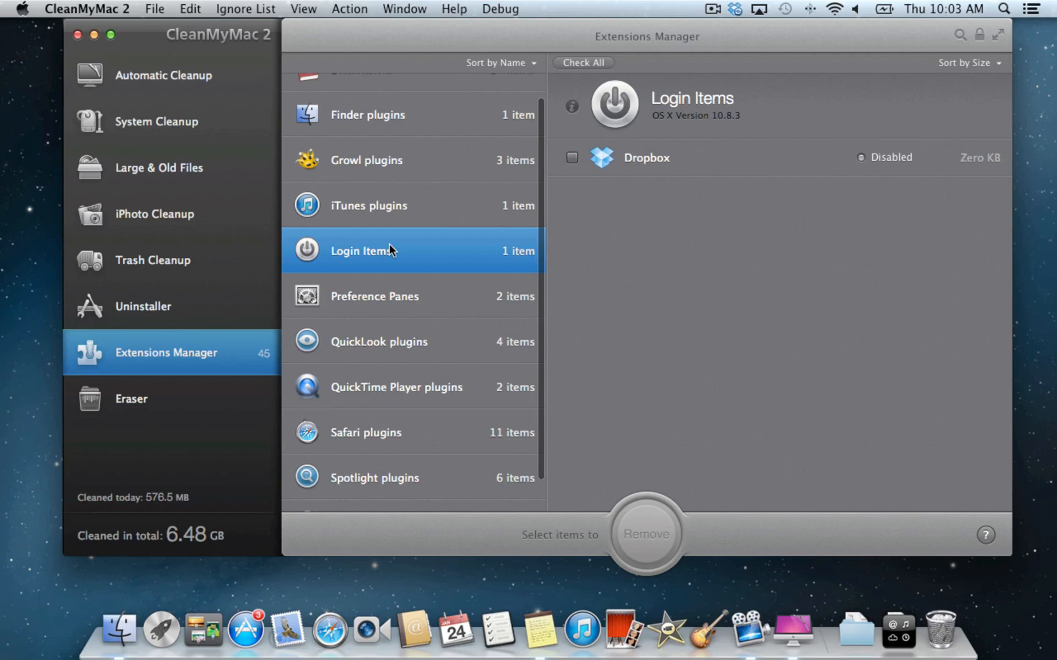
pyautogui.scroll(-3)
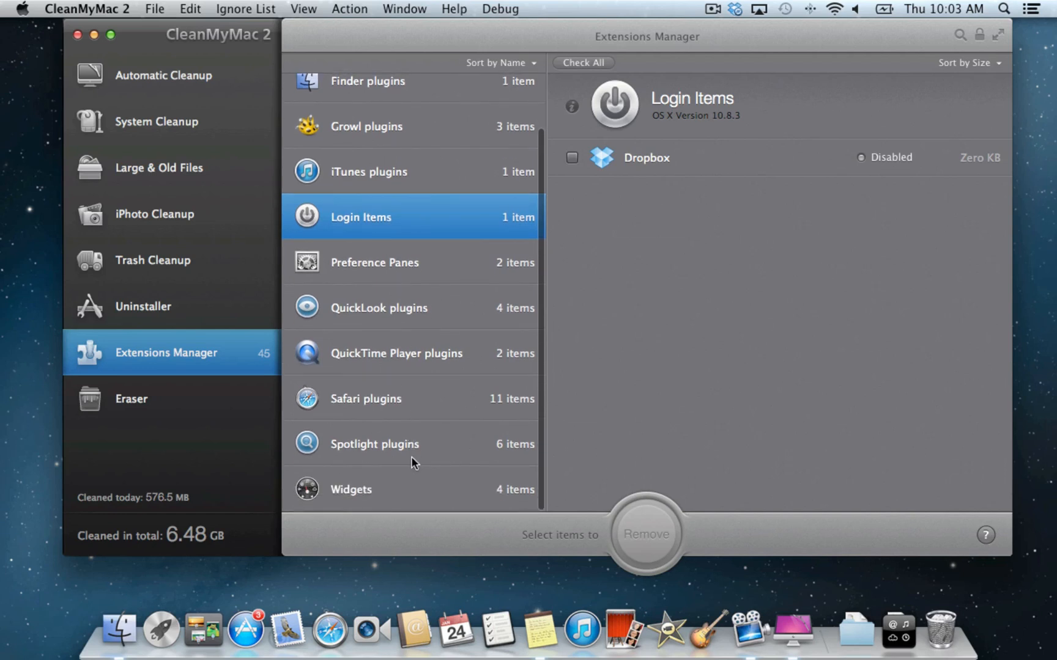
pyautogui.click(351, 490)
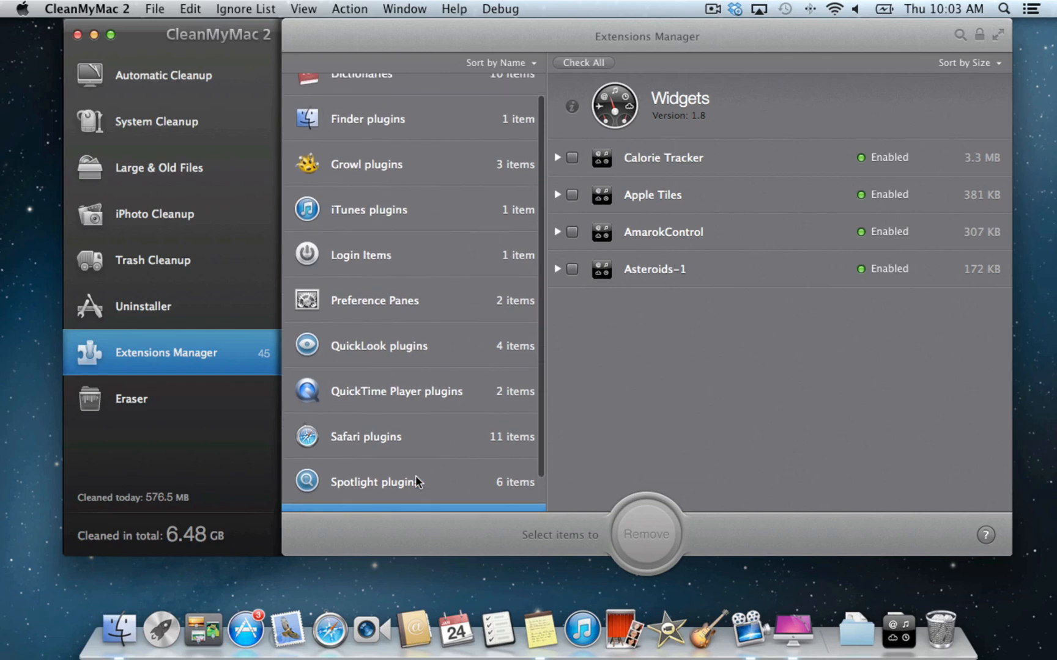
pyautogui.click(376, 301)
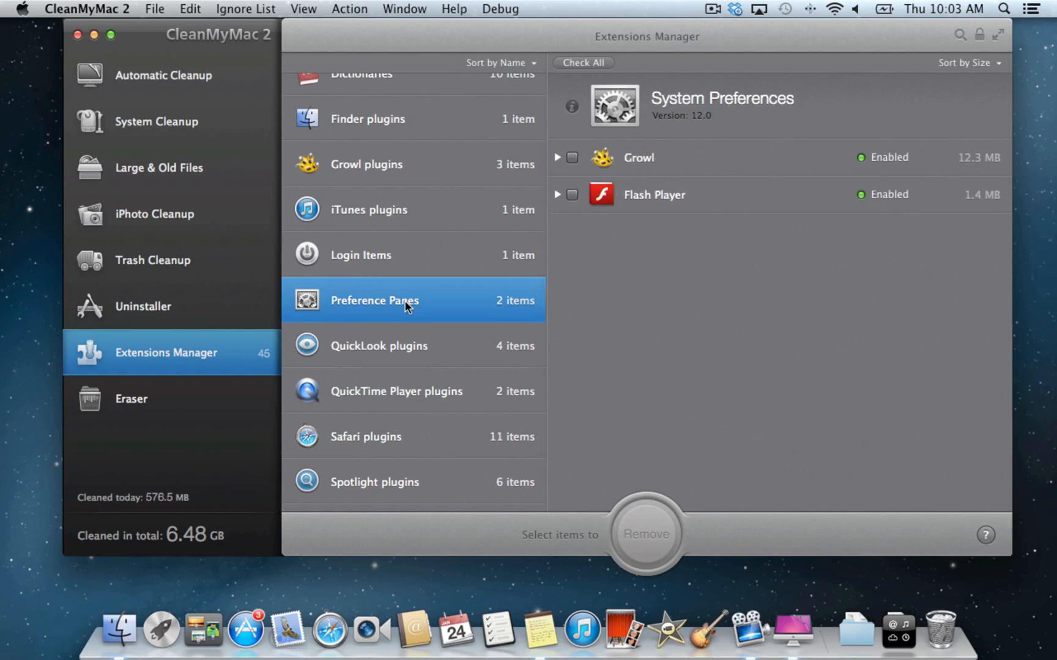
pyautogui.moveTo(848, 209)
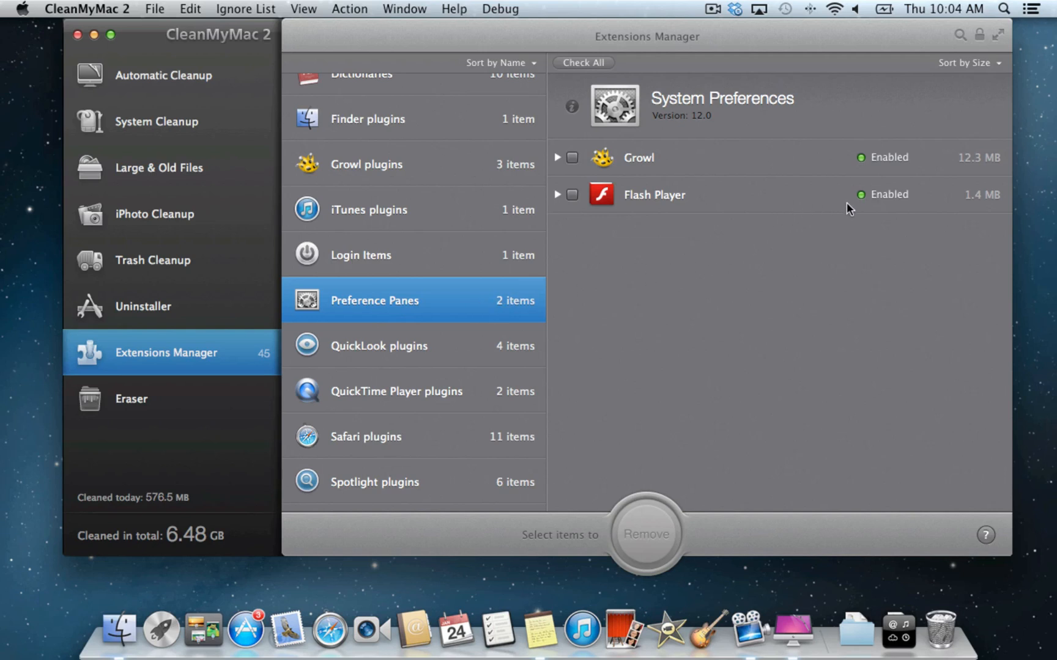
# - Disable the Flash Player pane with the admin password and add Growl to the ignore list
pyautogui.click(881, 195)
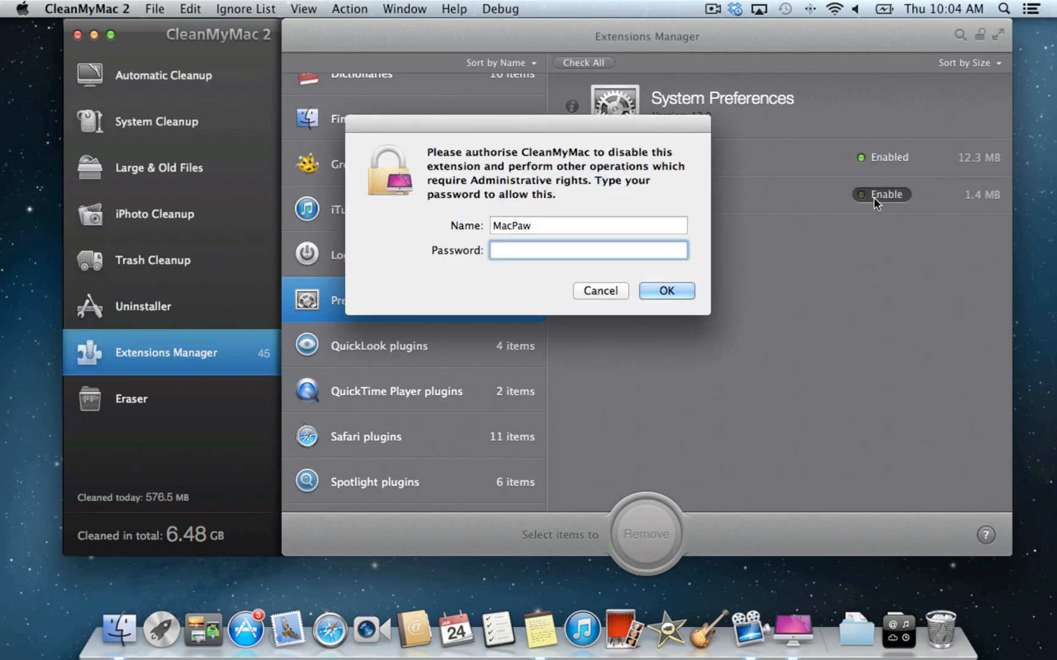
pyautogui.write('•')
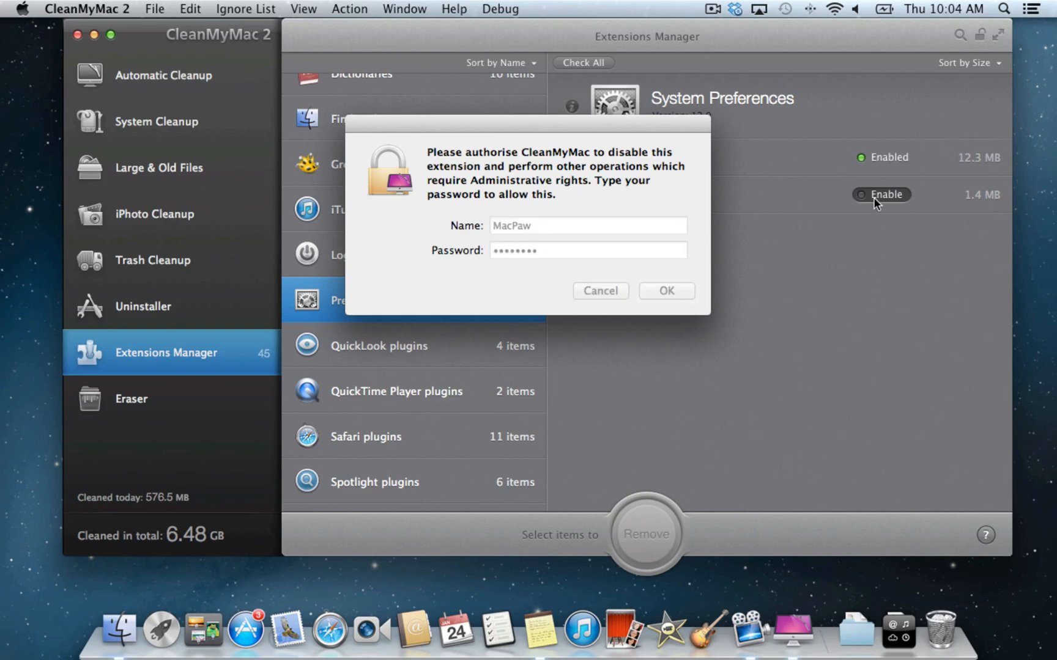
pyautogui.click(666, 290)
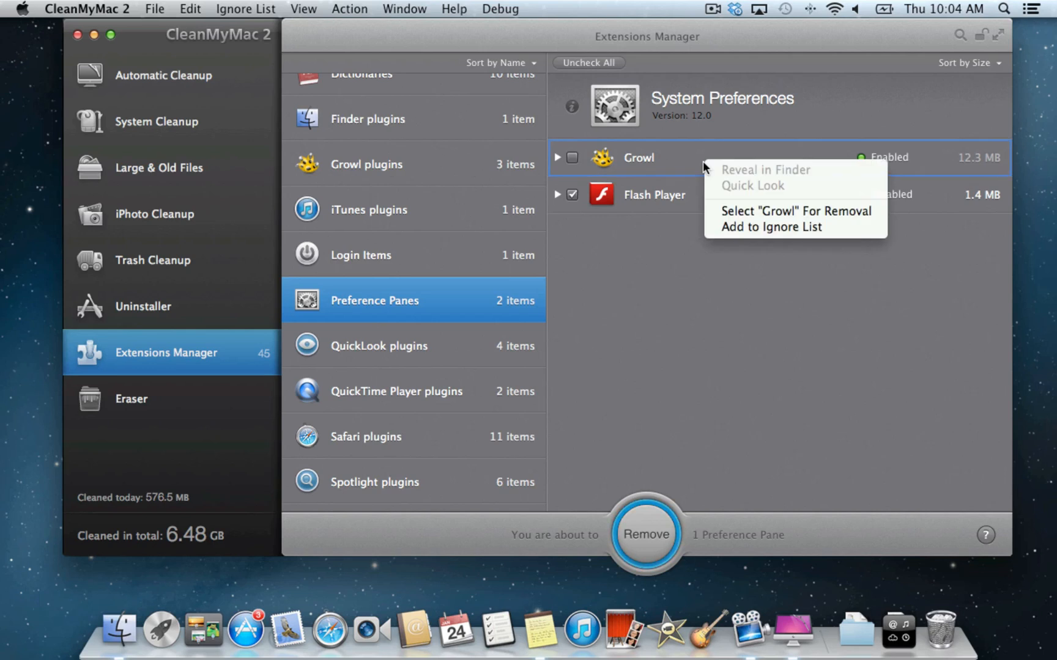
pyautogui.moveTo(768, 227)
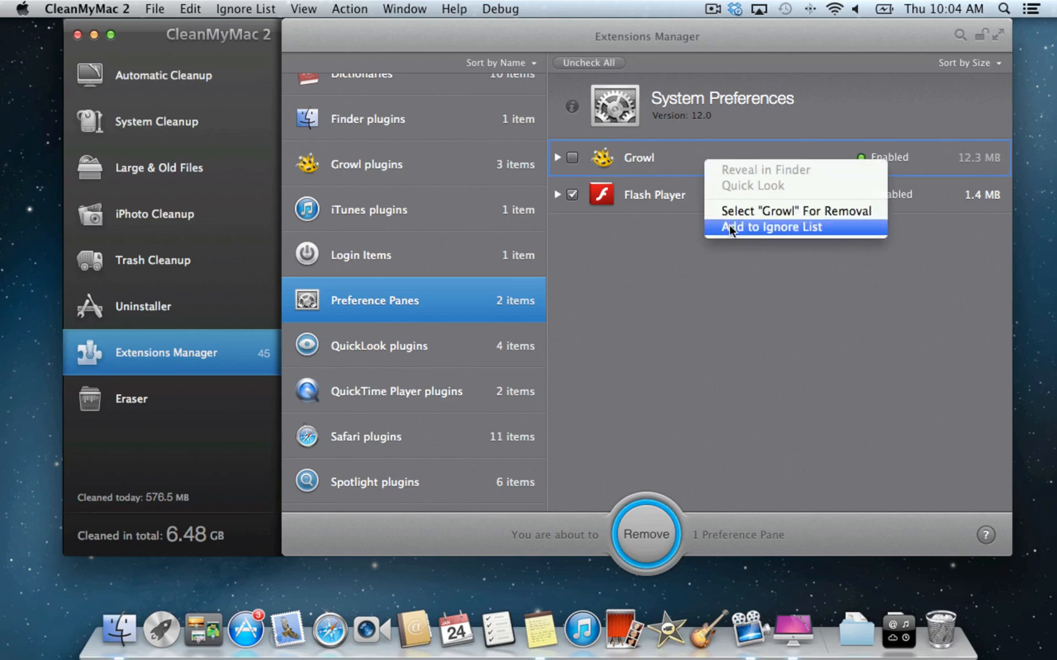
pyautogui.click(771, 227)
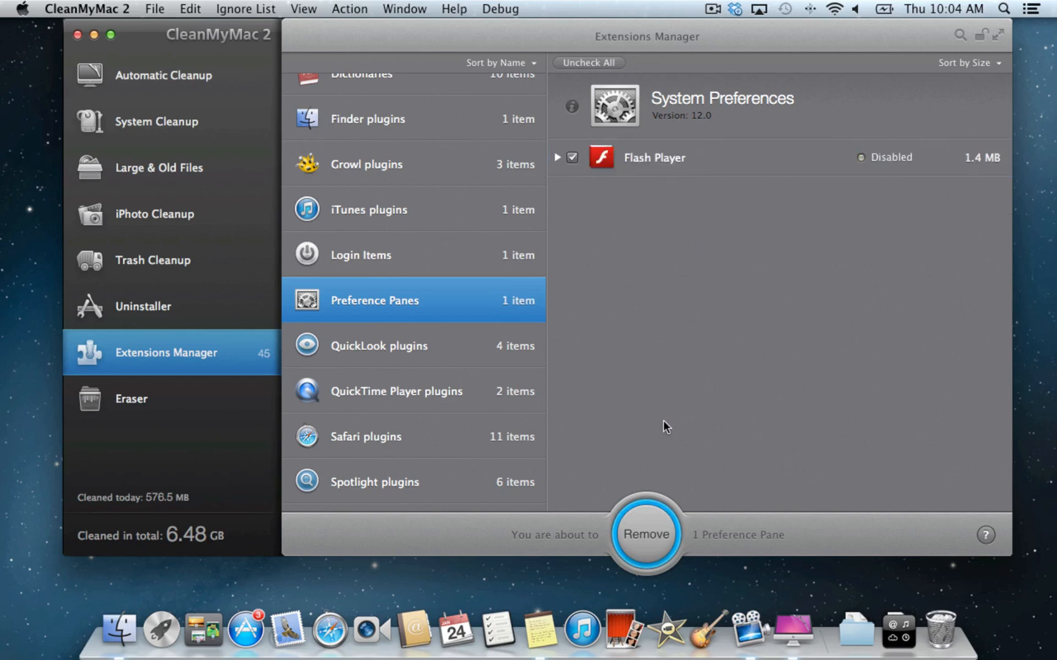
# - Permanently remove Flash Player.prefPane, confirming the dialog, and return to the extensions list
pyautogui.click(644, 535)
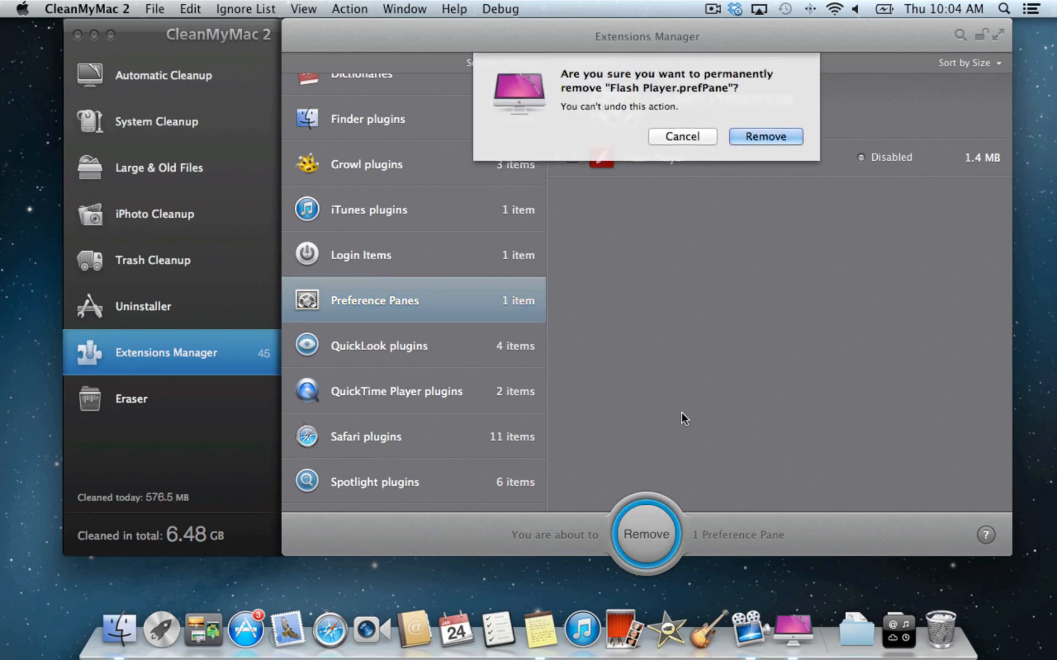
pyautogui.click(681, 136)
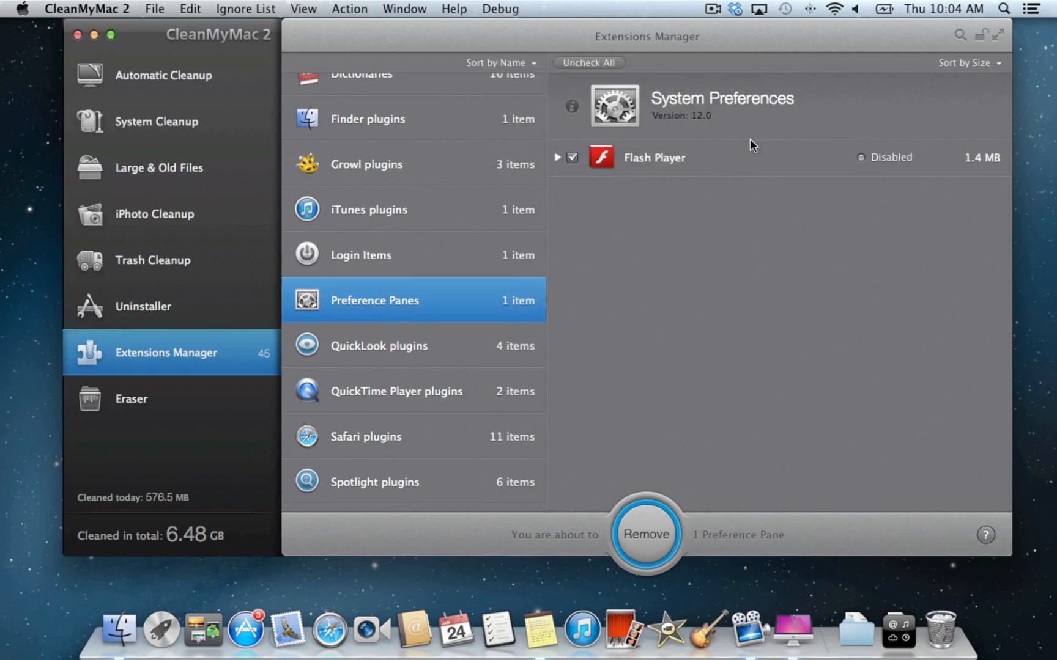
pyautogui.click(645, 534)
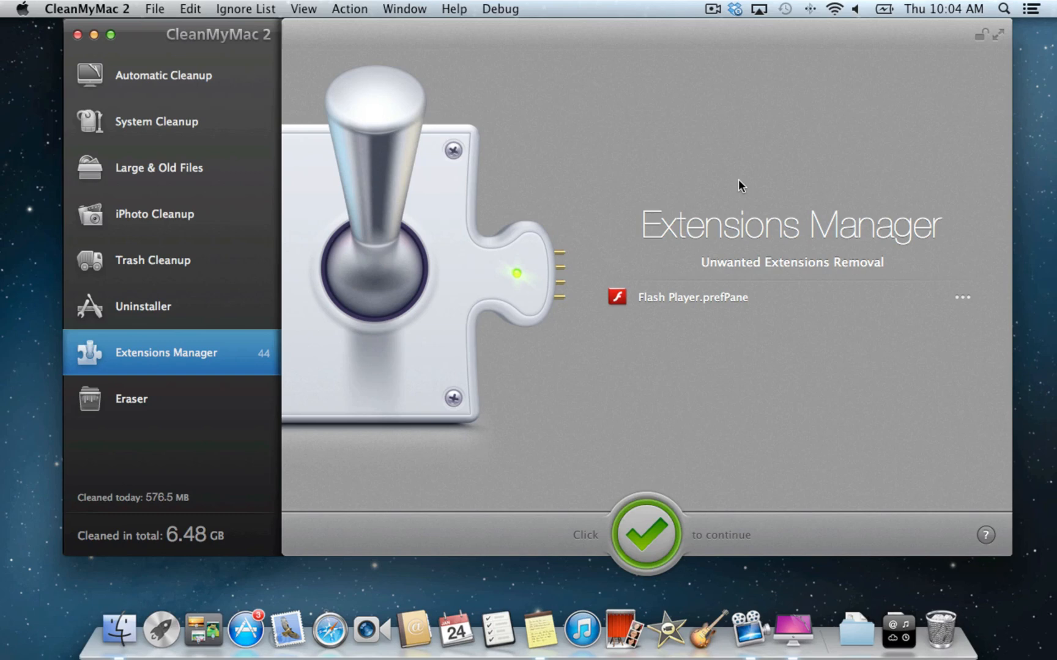
pyautogui.moveTo(667, 531)
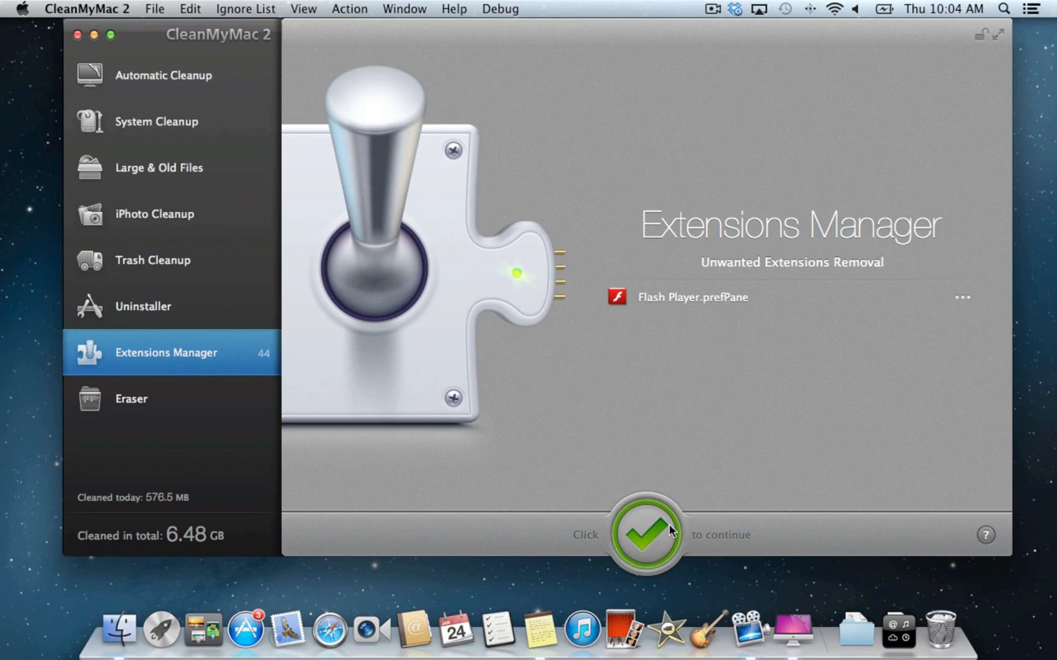
pyautogui.click(645, 532)
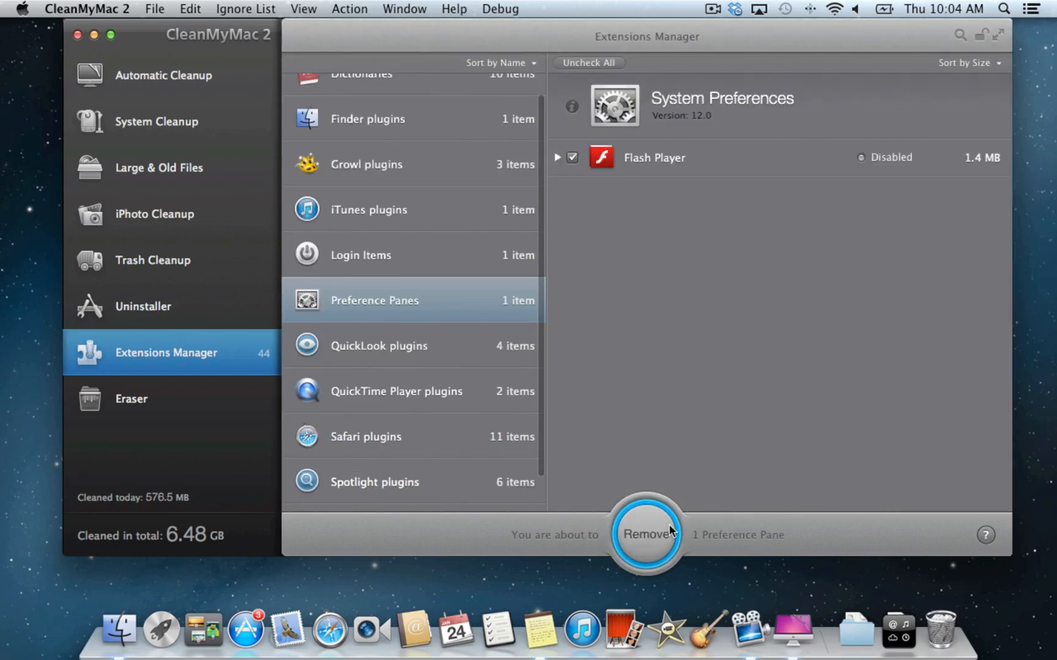